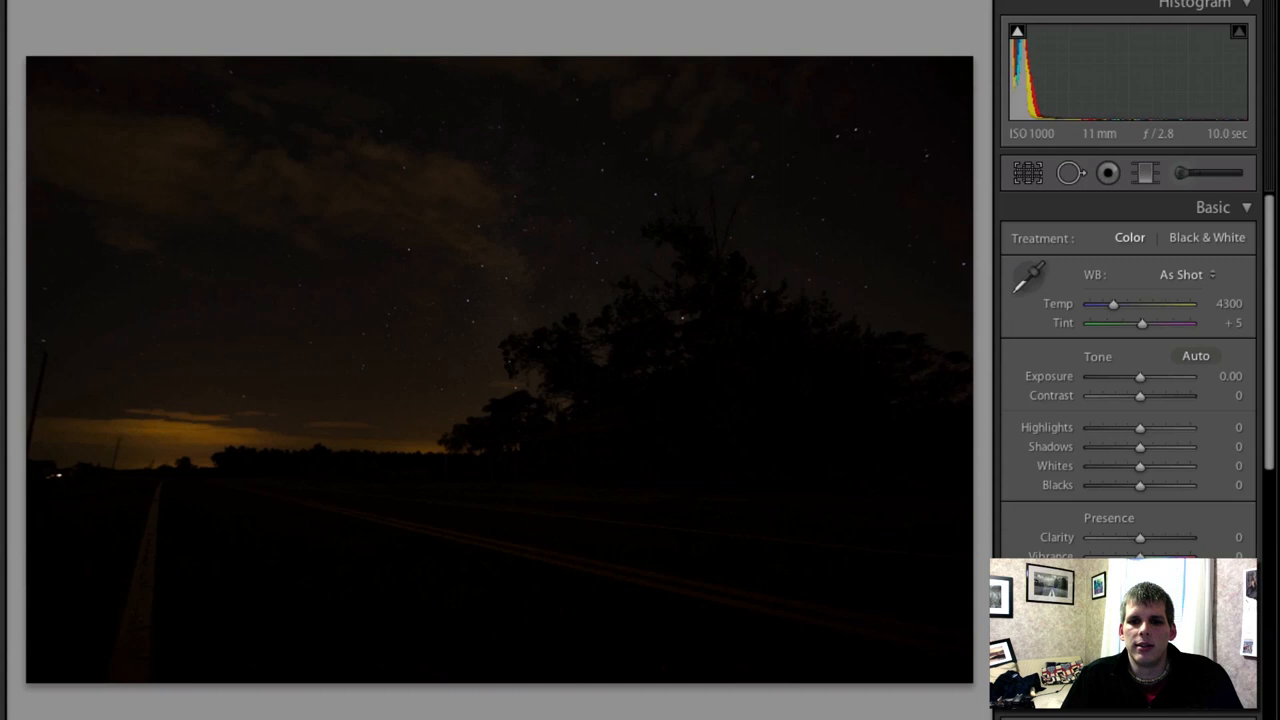
pyautogui.moveTo(830, 300)
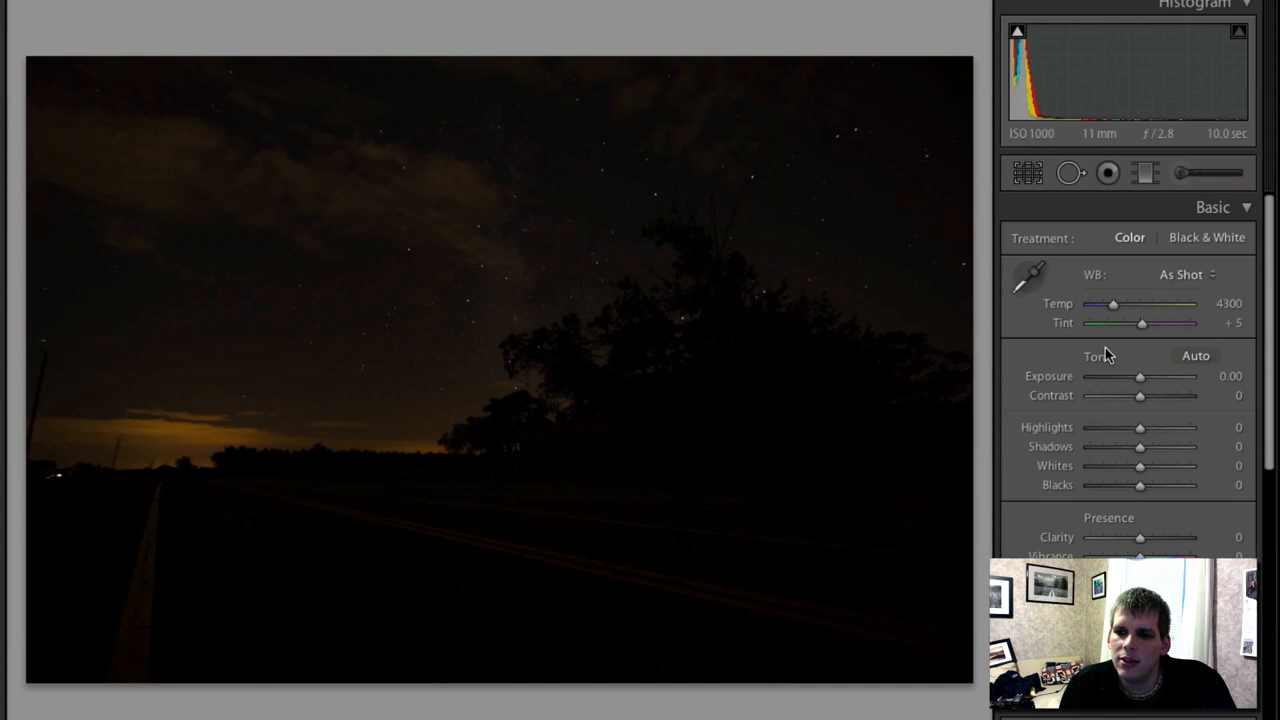
# Apply Auto tone in the Basic panel to brighten the nearly black night road photo
pyautogui.click(1208, 356)
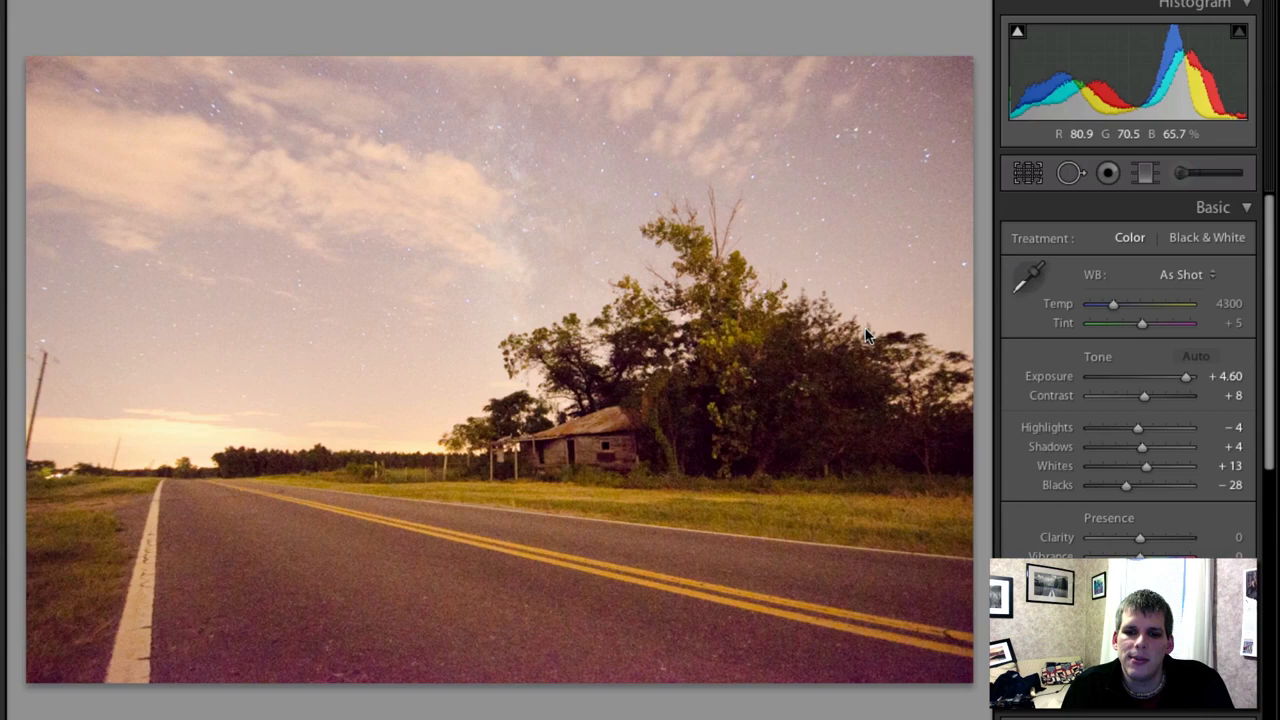
# Pull Exposure to about +2.95, Contrast to +48, Highlights -22, Whites +9, Blacks +5
pyautogui.moveTo(1188, 376); pyautogui.dragTo(1168, 376)
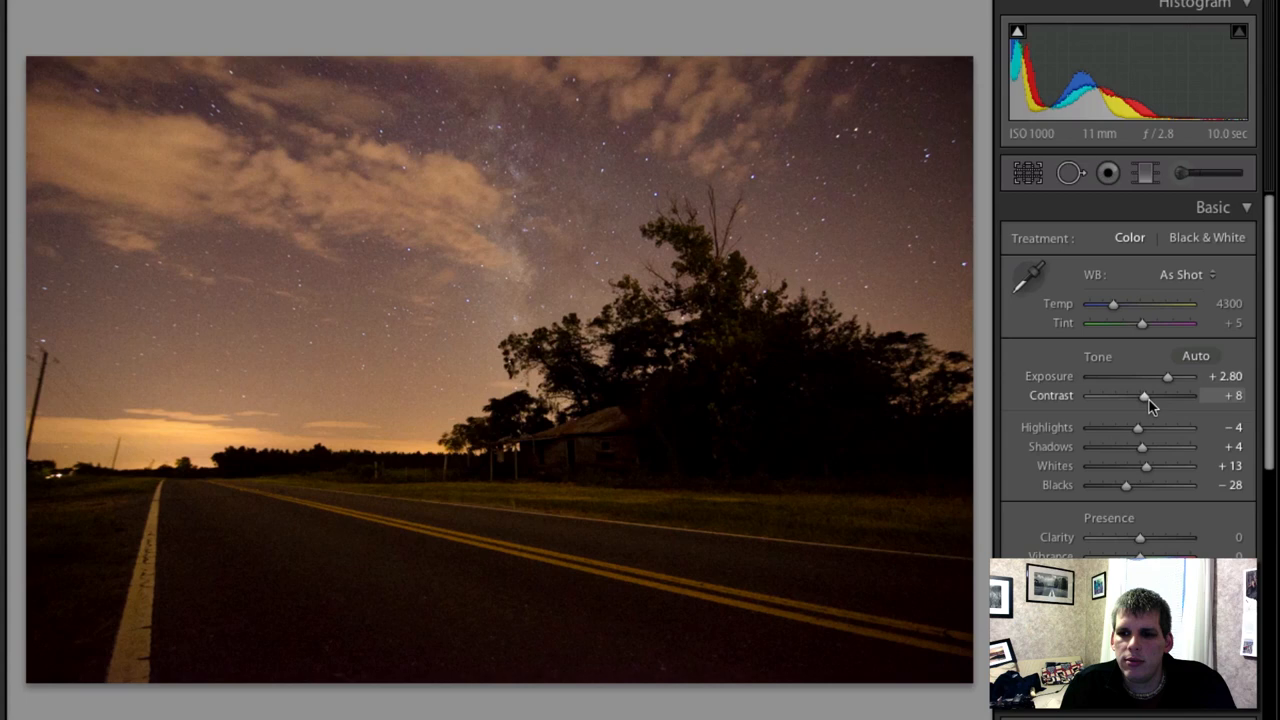
pyautogui.moveTo(1144, 396); pyautogui.dragTo(1164, 396)
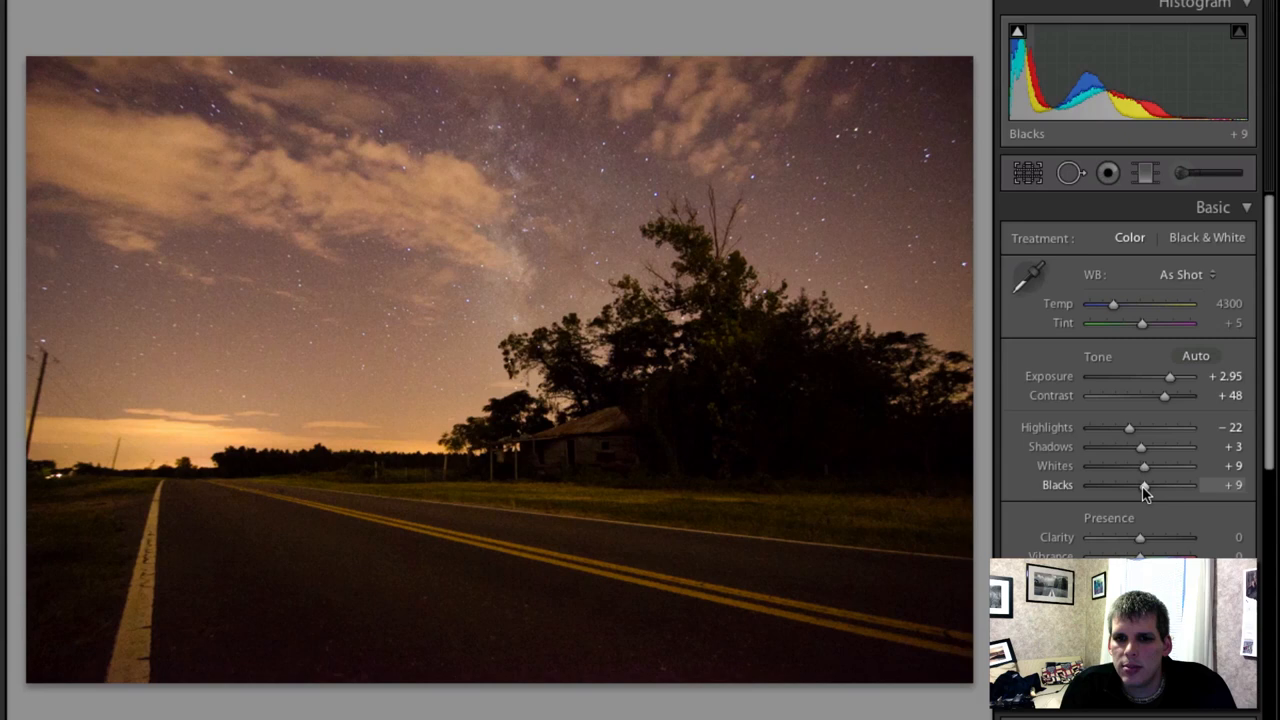
pyautogui.moveTo(1164, 486); pyautogui.dragTo(1140, 486)
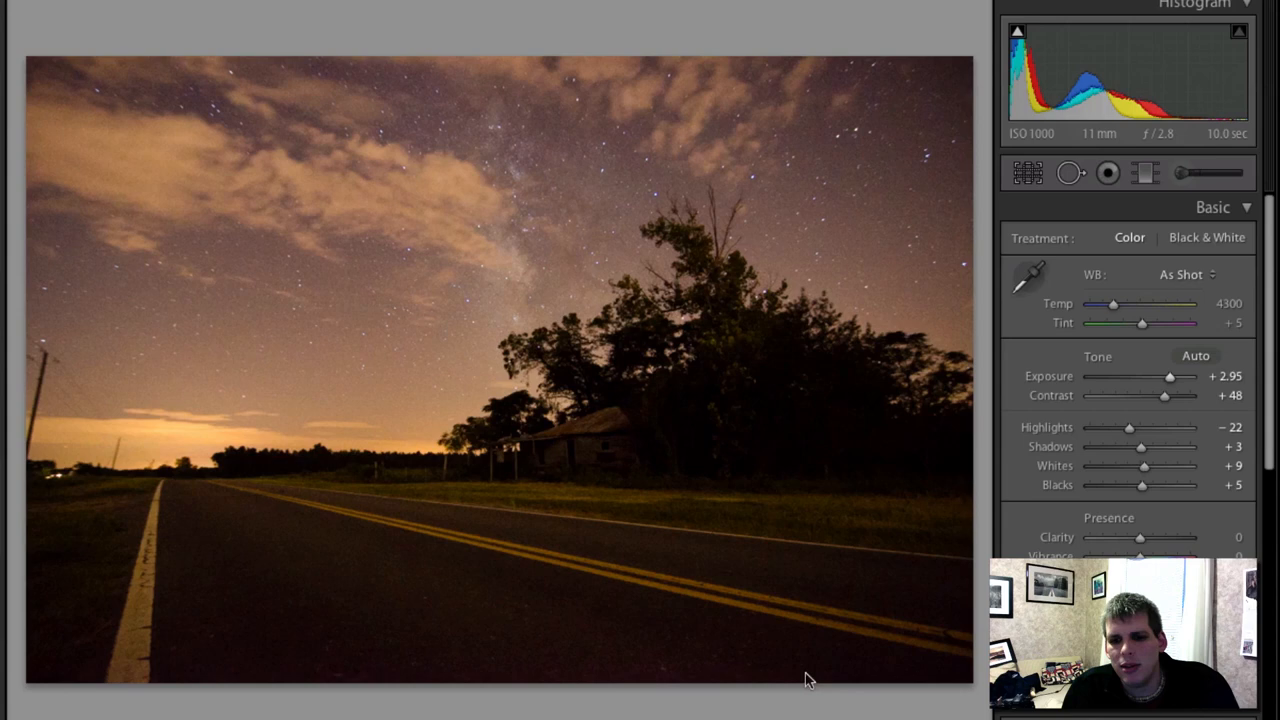
# Clone out the spots along the tree line beside the house with Spot Removal and close it
pyautogui.click(1072, 172)
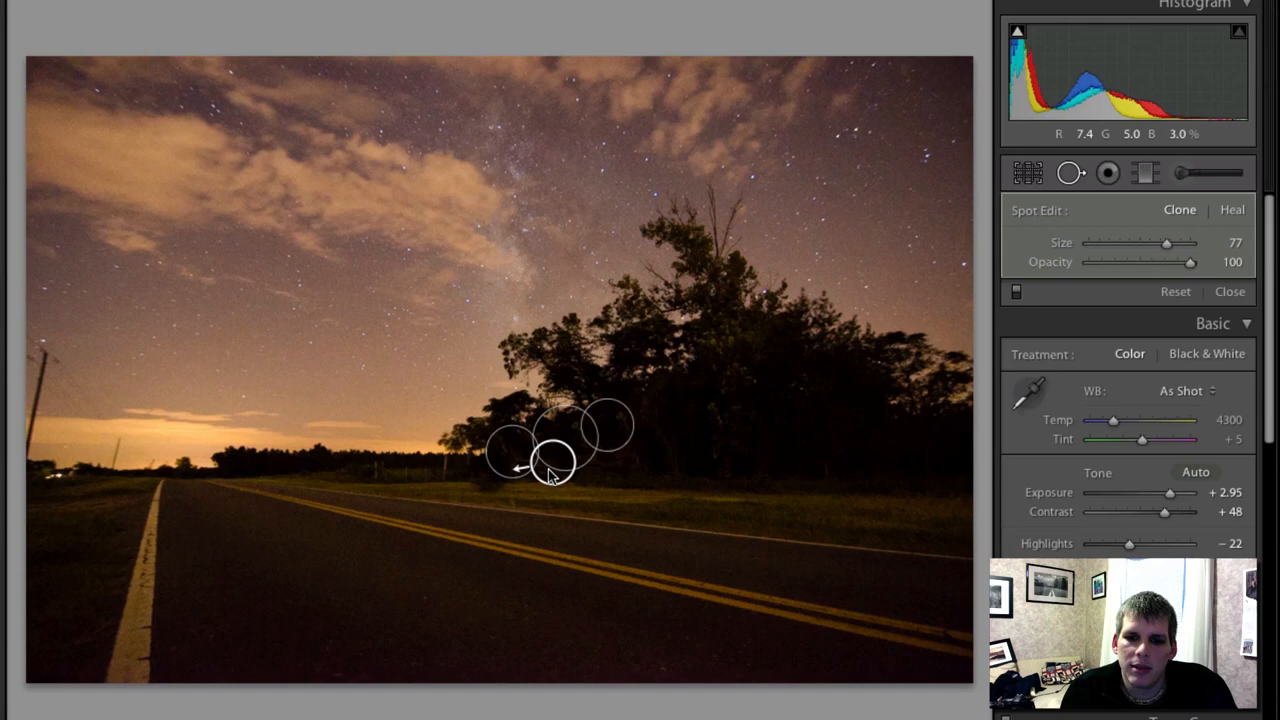
pyautogui.click(1228, 292)
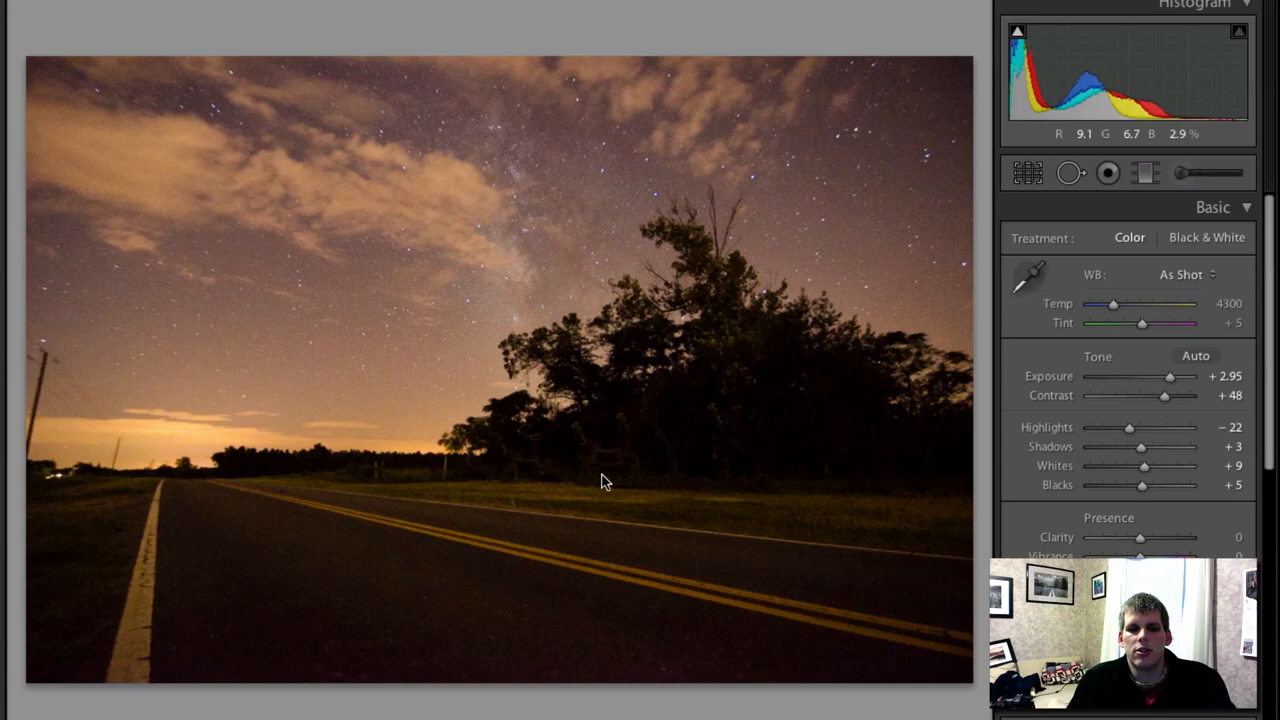
pyautogui.click(1026, 172)
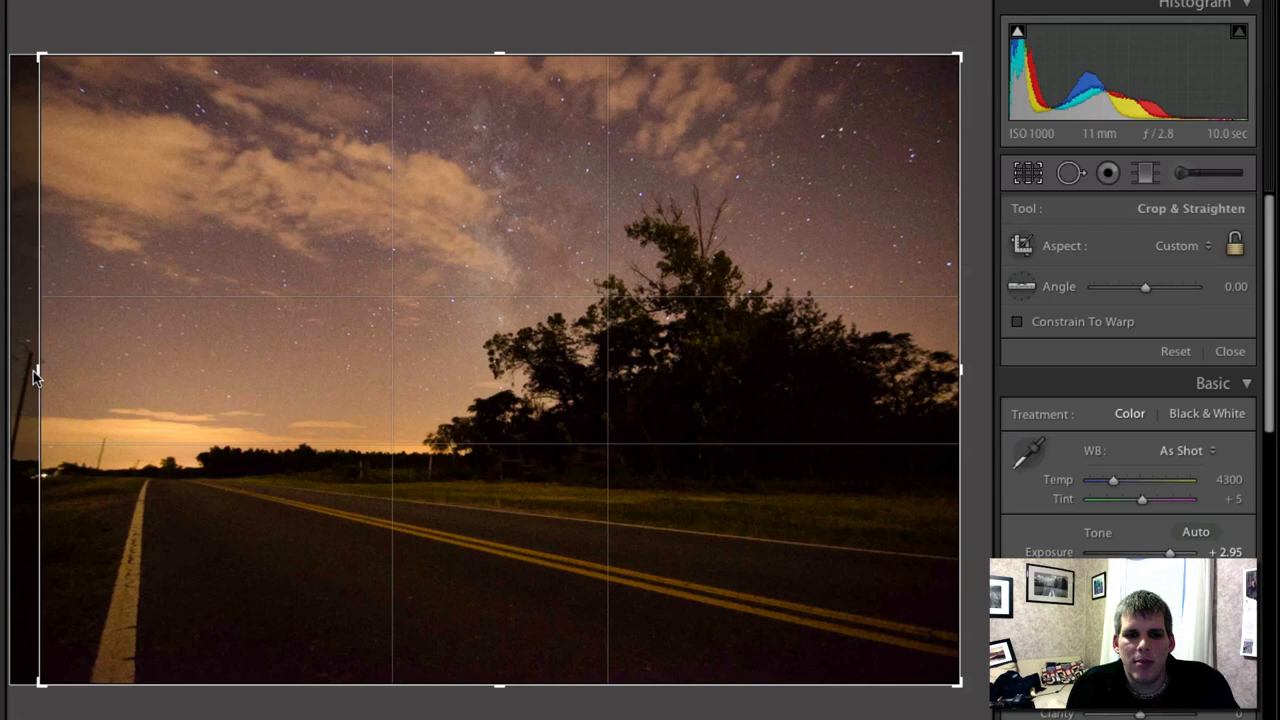
pyautogui.click(1230, 352)
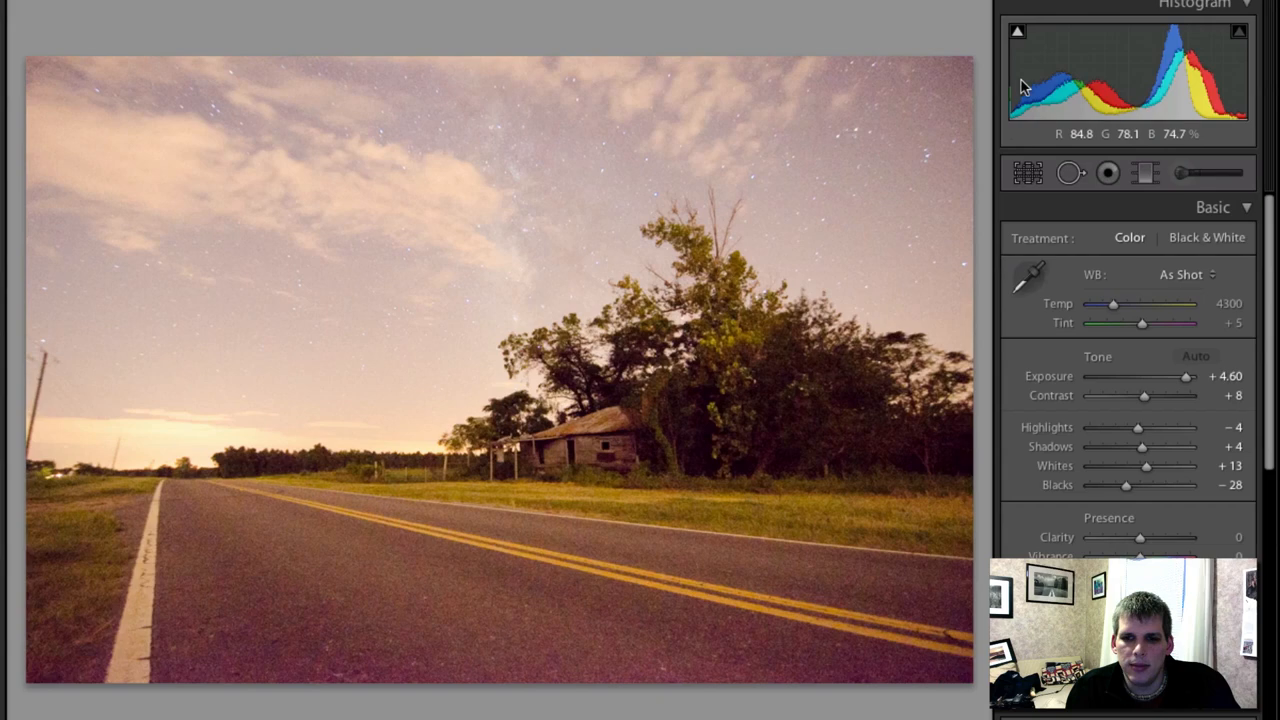
# Drag a diagonal Graduated Filter across the image with Exposure at -1.10
pyautogui.moveTo(1188, 376); pyautogui.dragTo(1164, 376)
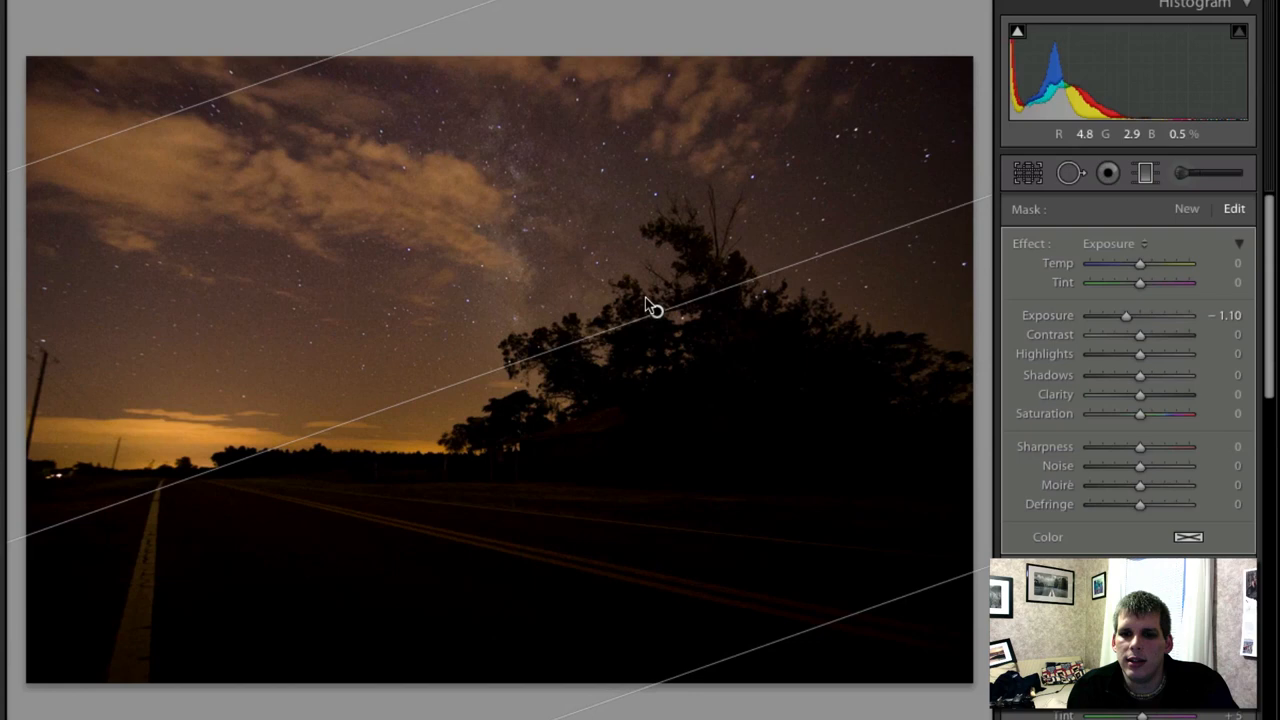
# Raise the gradient's Exposure to about +1.87 so the road, grass and house brighten
pyautogui.moveTo(1124, 316); pyautogui.dragTo(1160, 316)
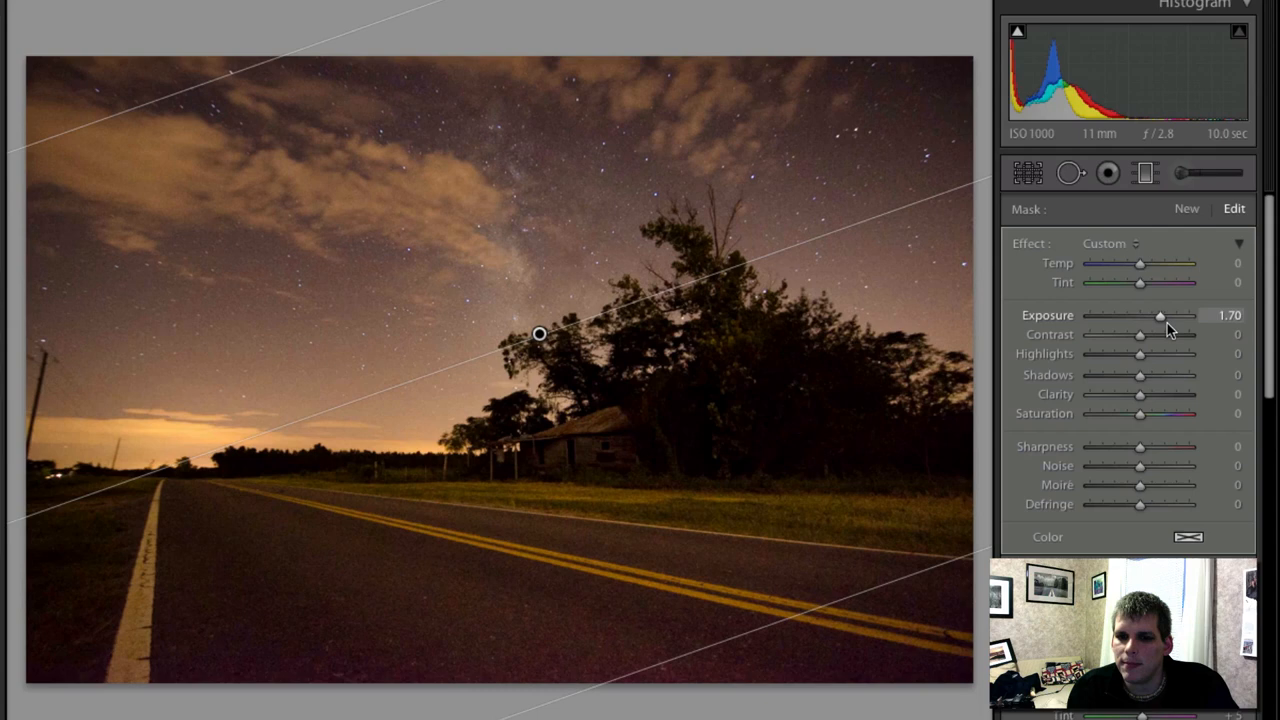
pyautogui.moveTo(1160, 316); pyautogui.dragTo(1164, 316)
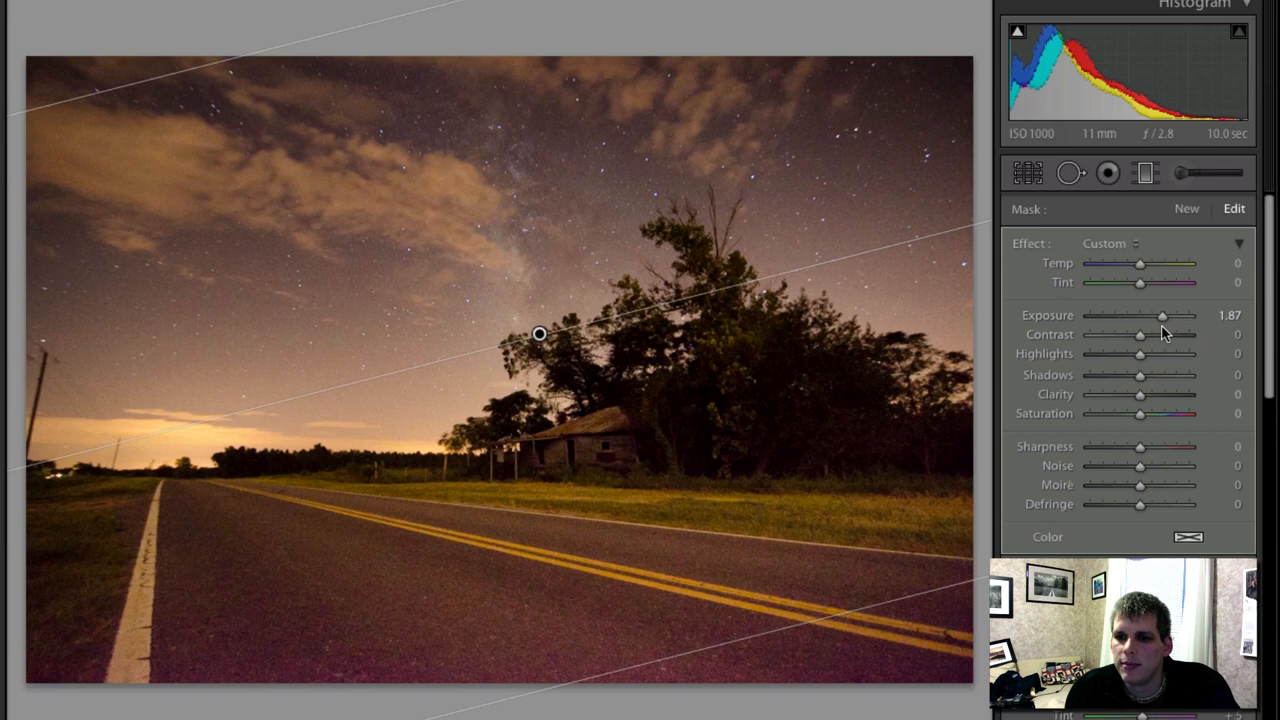
# Boost the gradient's contrast, pull highlights fully down and settle the shadows darker
pyautogui.moveTo(1140, 352); pyautogui.dragTo(1176, 352)
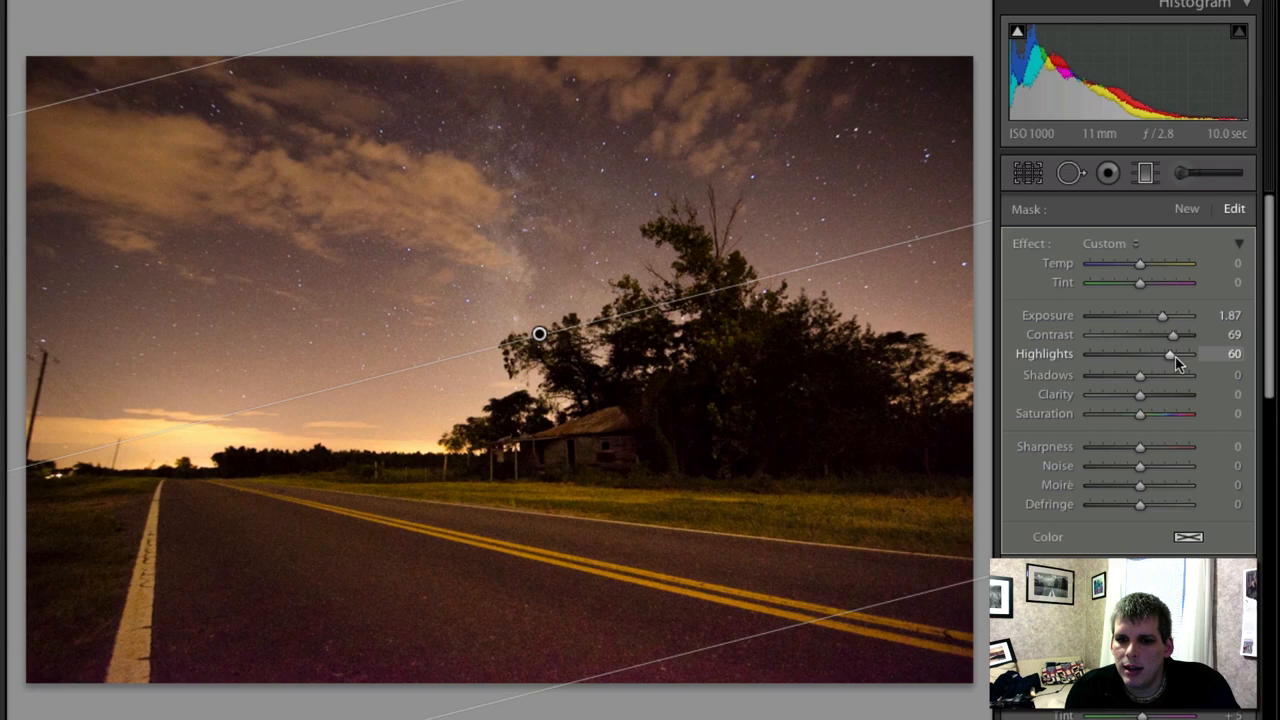
pyautogui.moveTo(1172, 354); pyautogui.dragTo(1084, 354)
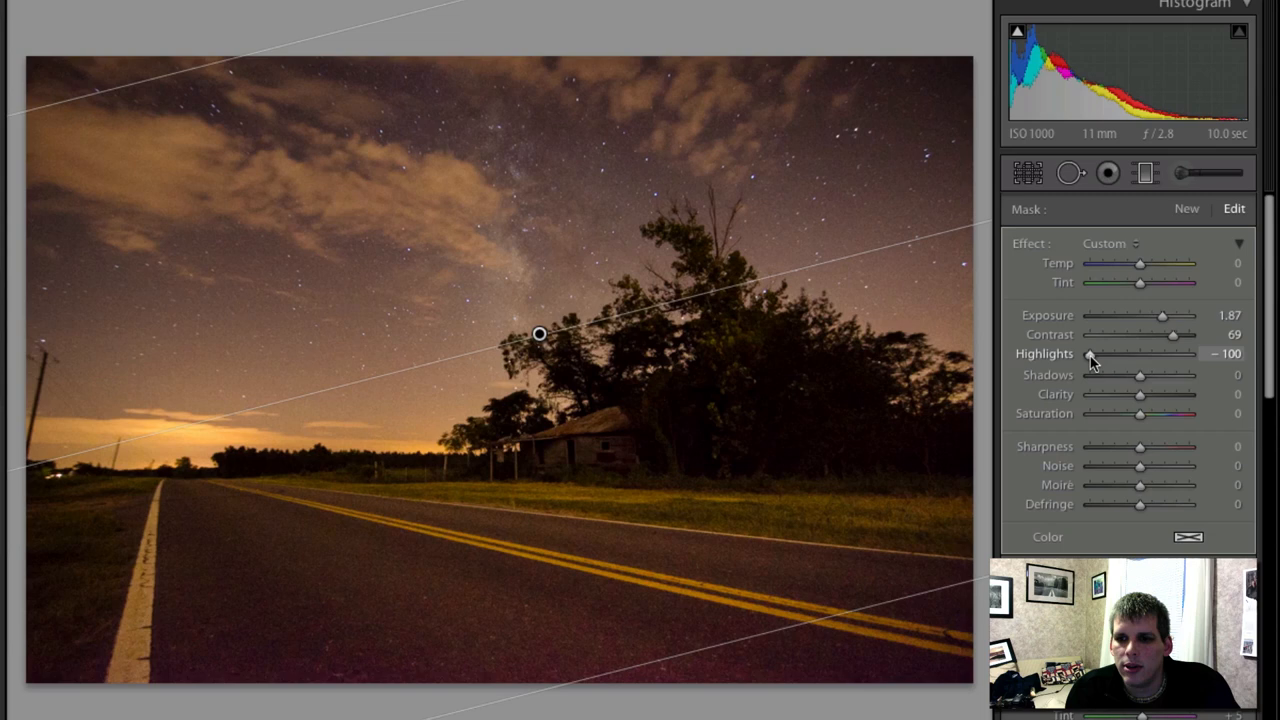
pyautogui.moveTo(1140, 376); pyautogui.dragTo(1170, 376)
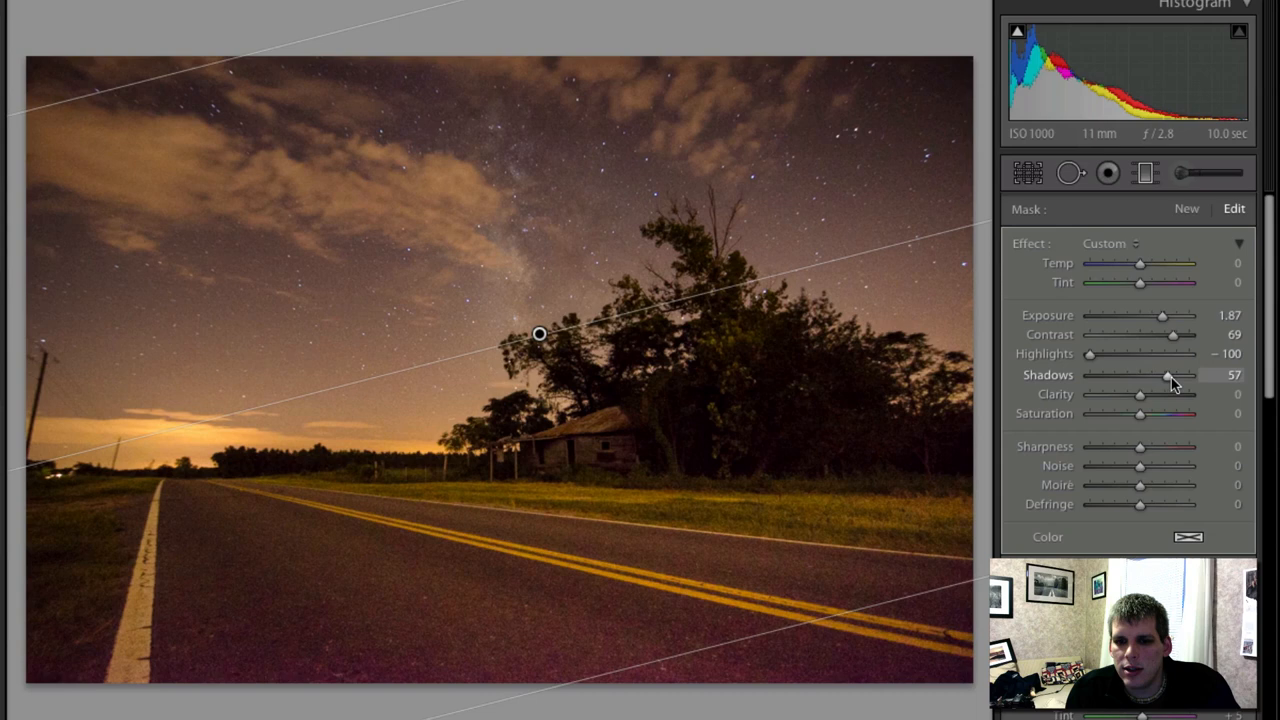
pyautogui.moveTo(1172, 376); pyautogui.dragTo(1122, 376)
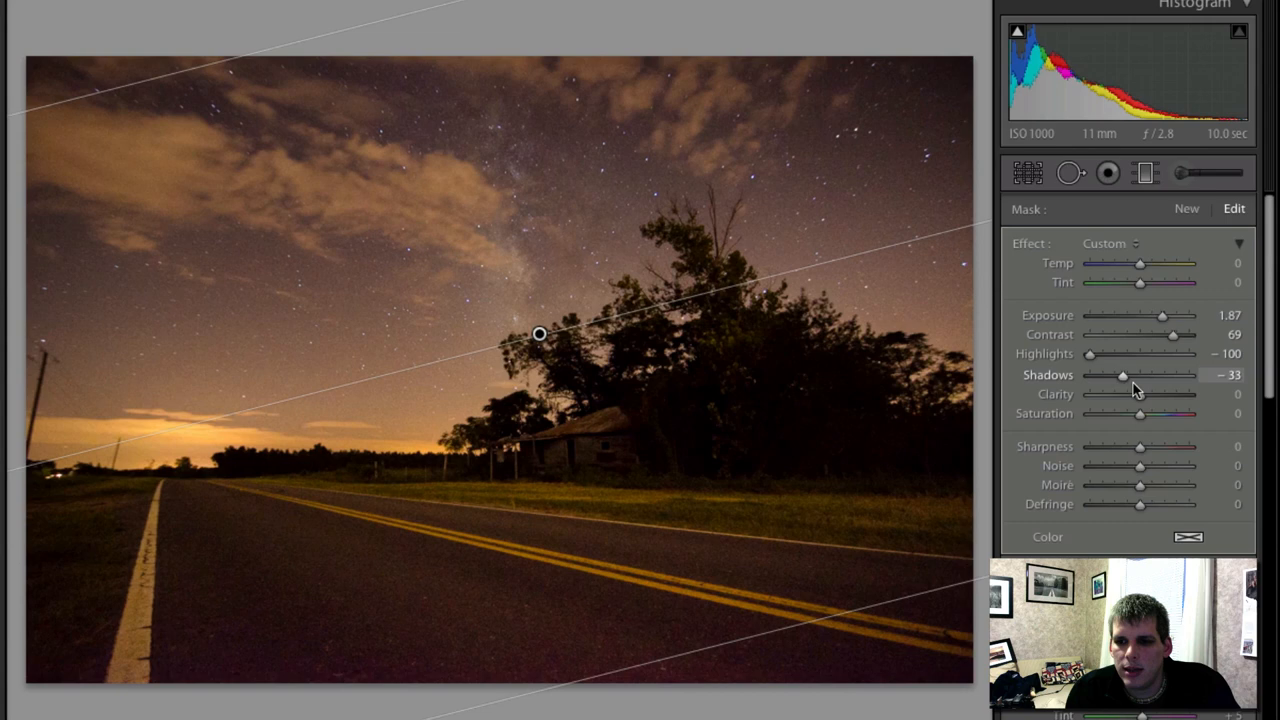
# Set the gradient's Clarity to about 28 and Saturation to about -32
pyautogui.moveTo(1138, 394); pyautogui.dragTo(1176, 394)
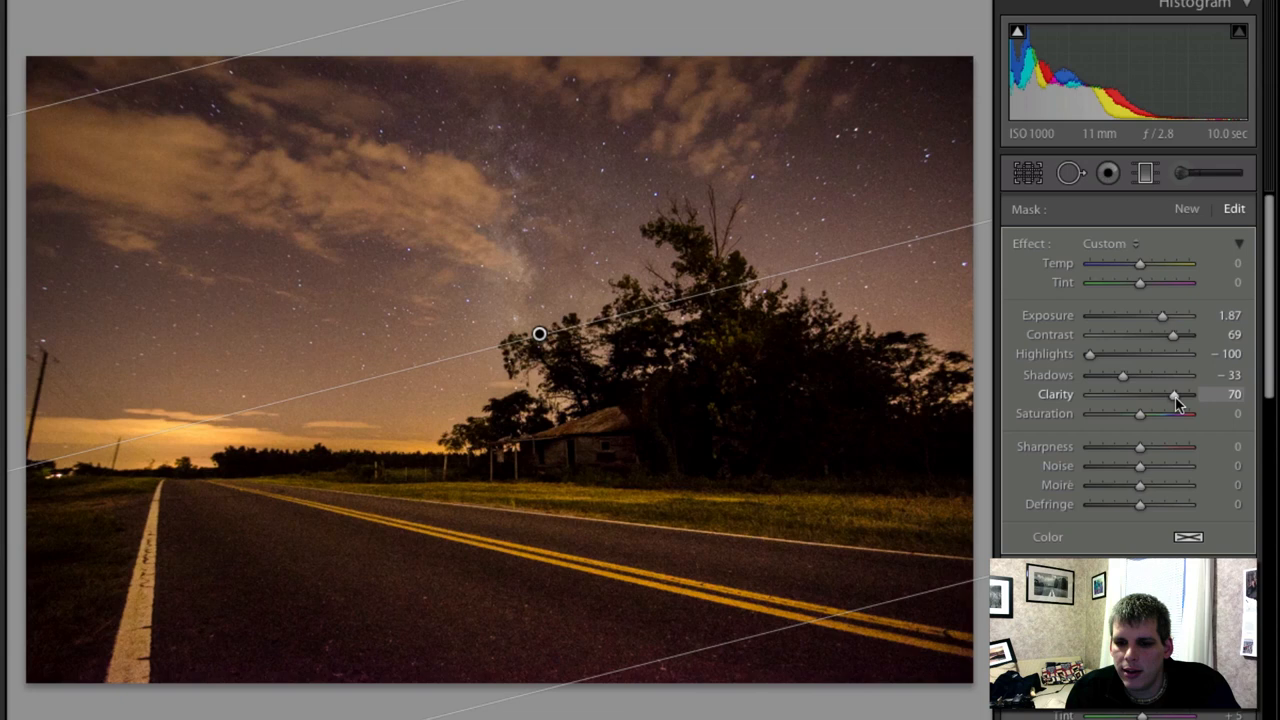
pyautogui.moveTo(1176, 394); pyautogui.dragTo(1152, 394)
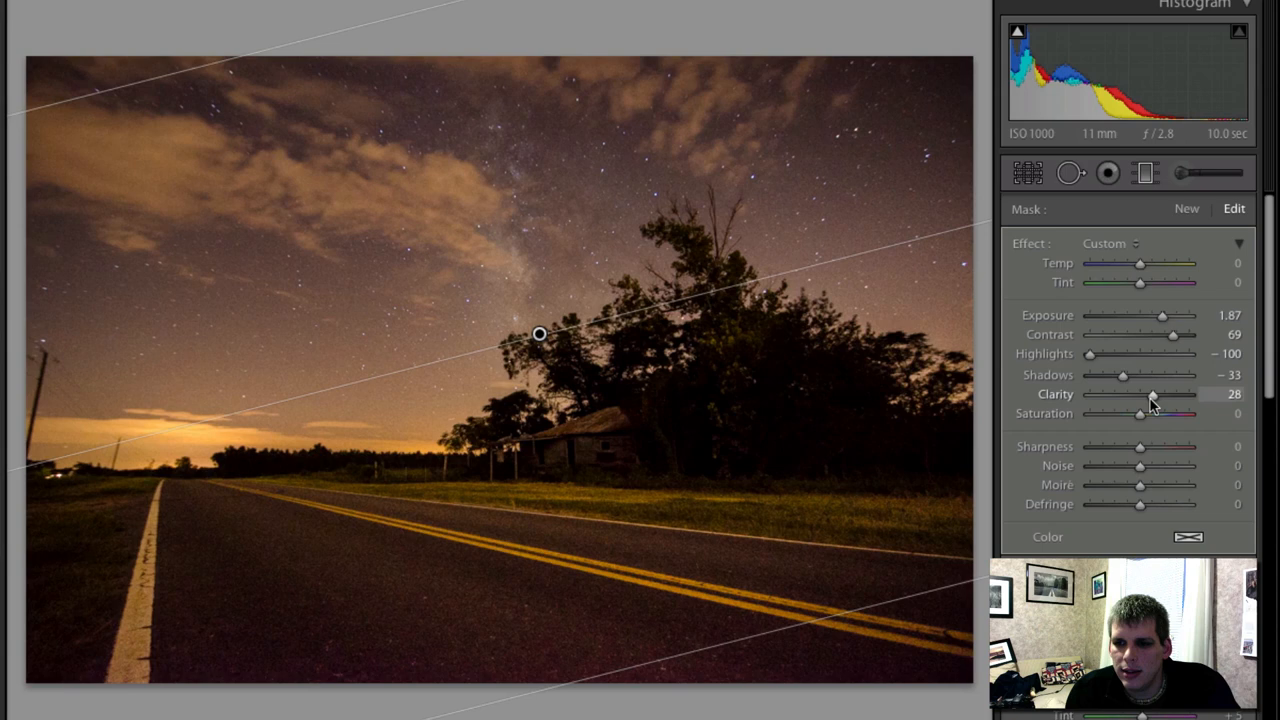
pyautogui.moveTo(1140, 414); pyautogui.dragTo(1176, 414)
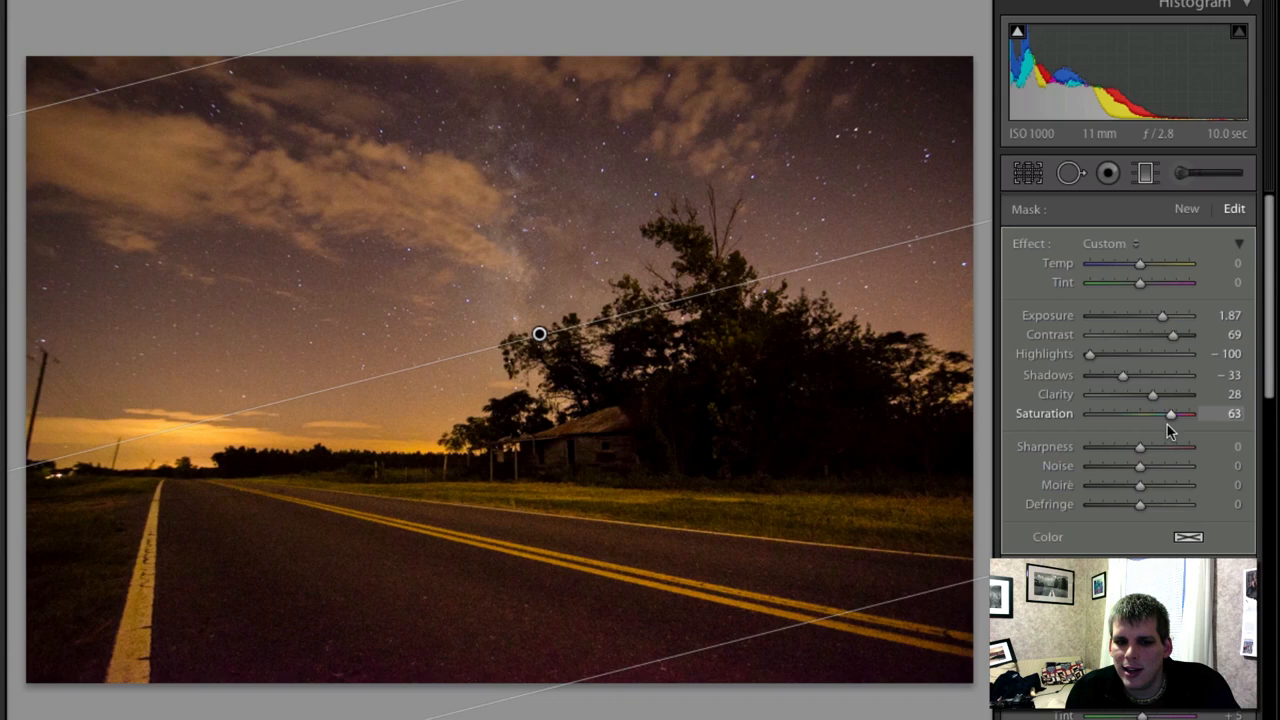
pyautogui.moveTo(1176, 414); pyautogui.dragTo(1122, 414)
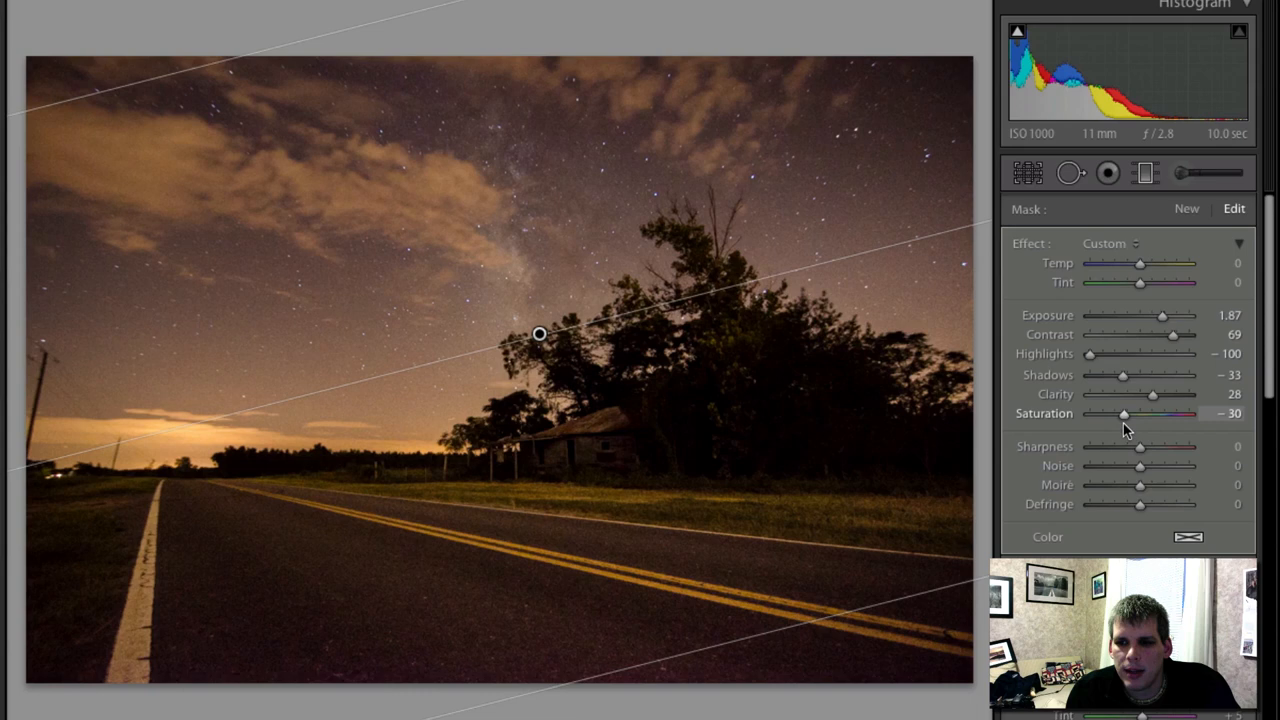
# Cool the gradient's Temp to about -19 and ease back its desaturation slightly
pyautogui.moveTo(1140, 264); pyautogui.dragTo(1124, 264)
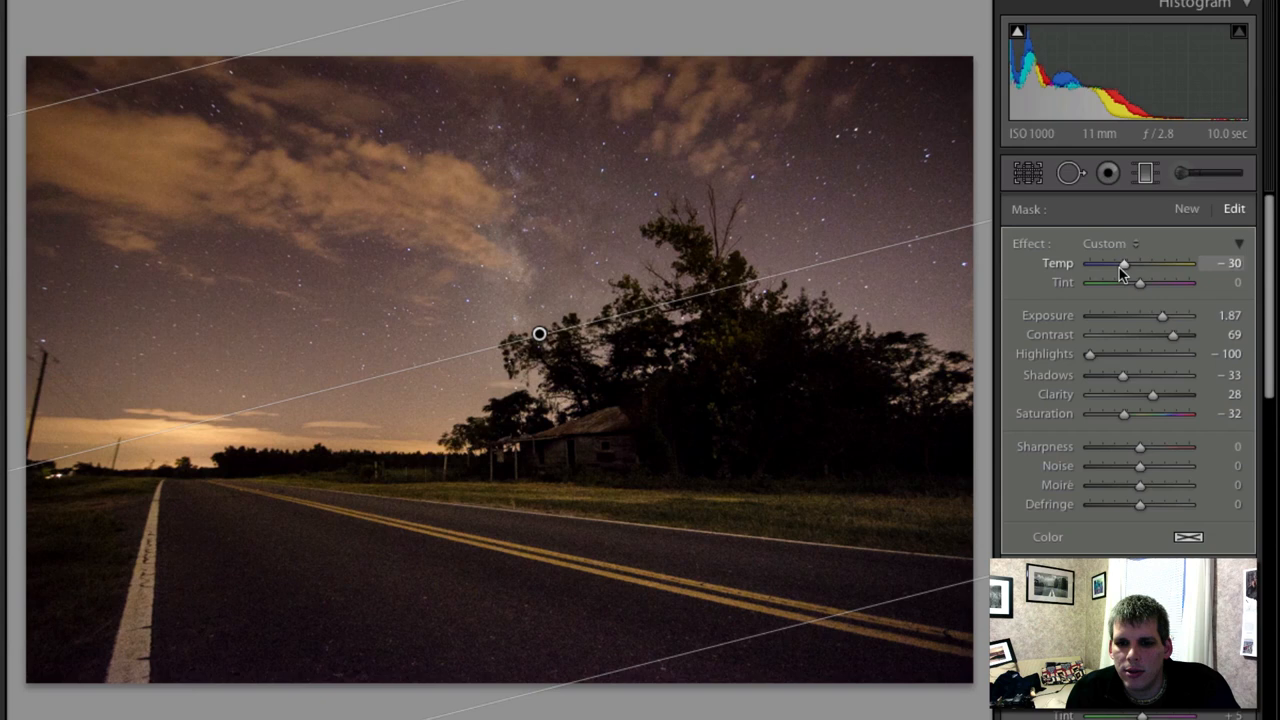
pyautogui.moveTo(1124, 264); pyautogui.dragTo(1130, 264)
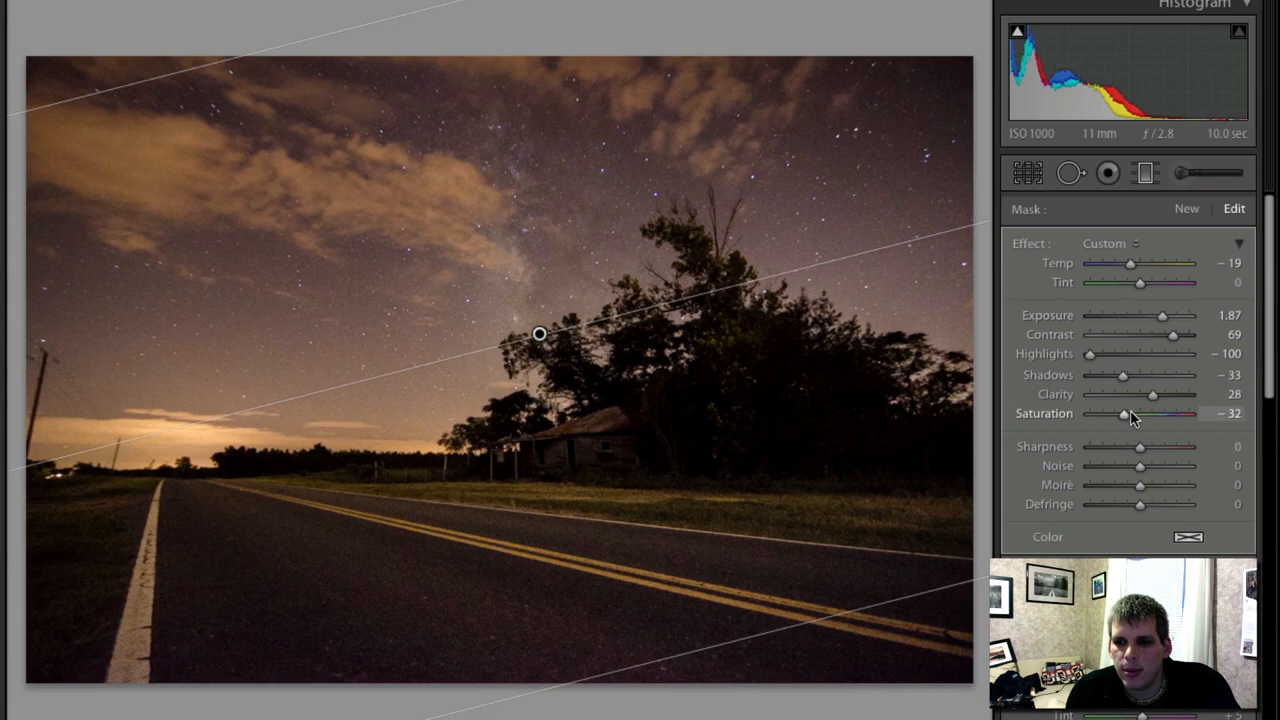
pyautogui.moveTo(1124, 412); pyautogui.dragTo(1132, 412)
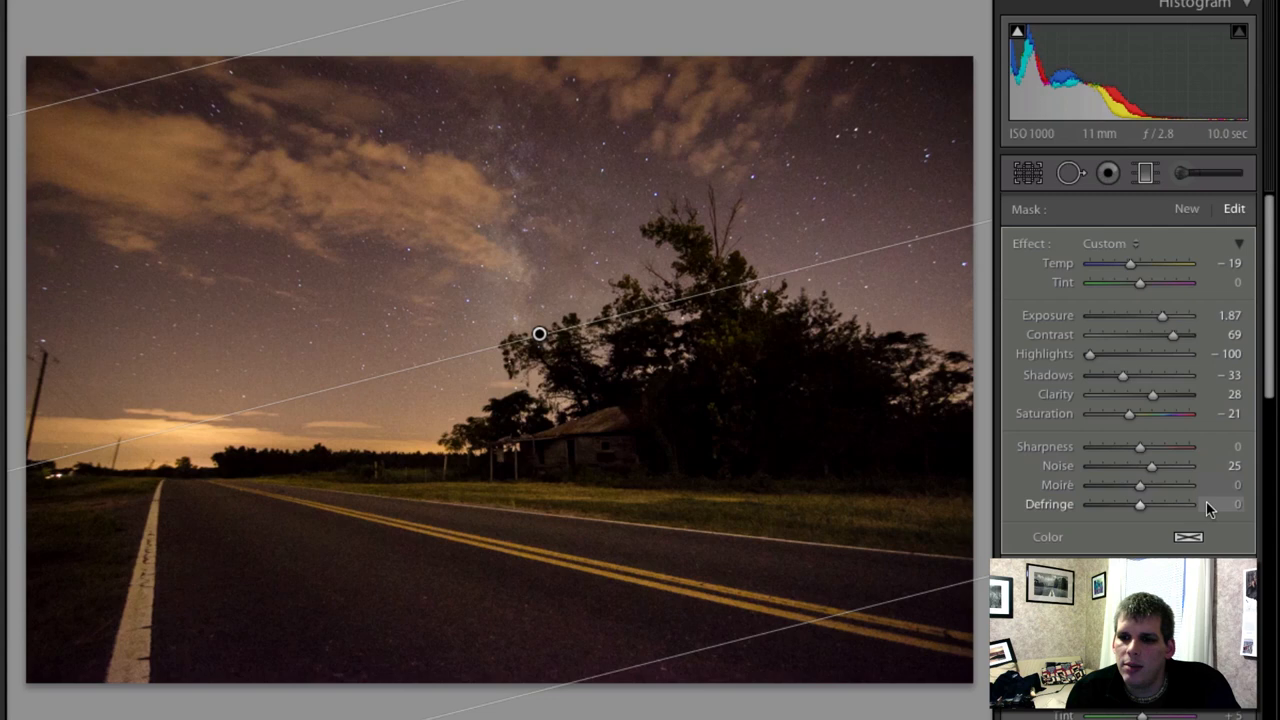
# Finish the sky gradient with Noise 25, Saturation -21 and an adjusted Defringe amount
pyautogui.moveTo(1152, 464); pyautogui.dragTo(1160, 464)
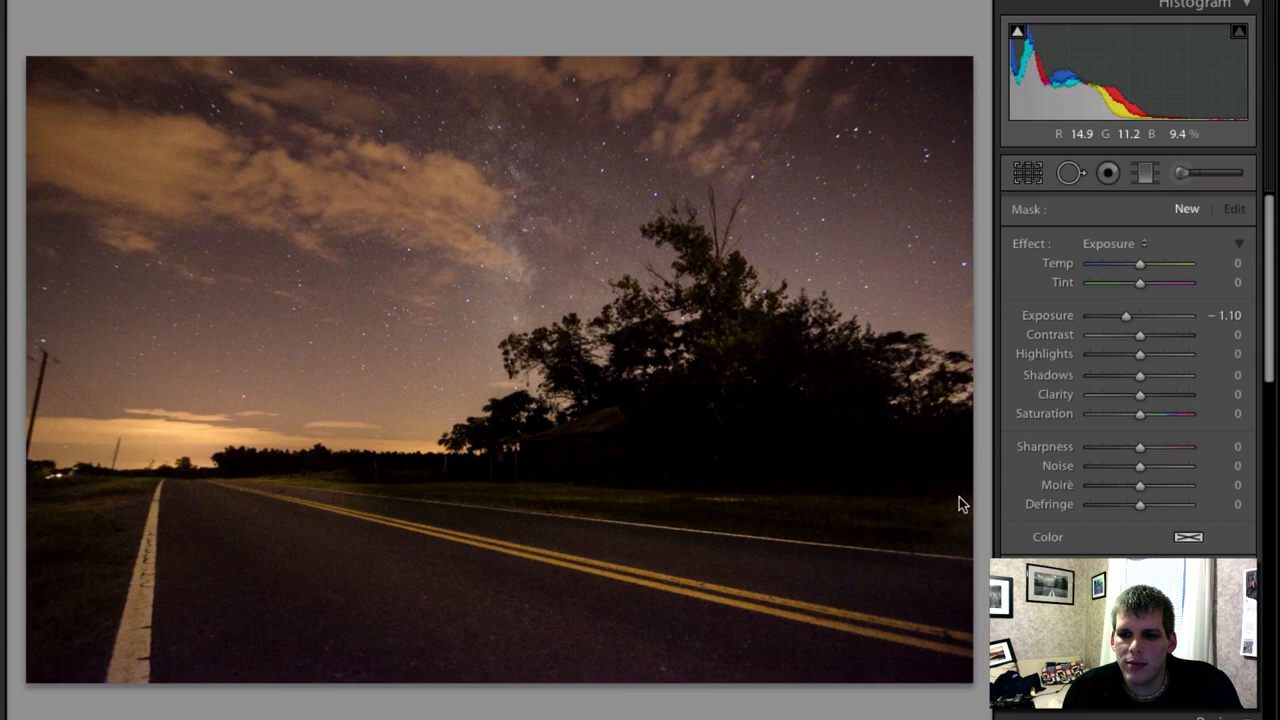
# Paint an Adjustment Brush over the house, foreground and road at about +1.26 Exposure
pyautogui.moveTo(1124, 316); pyautogui.dragTo(1156, 316)
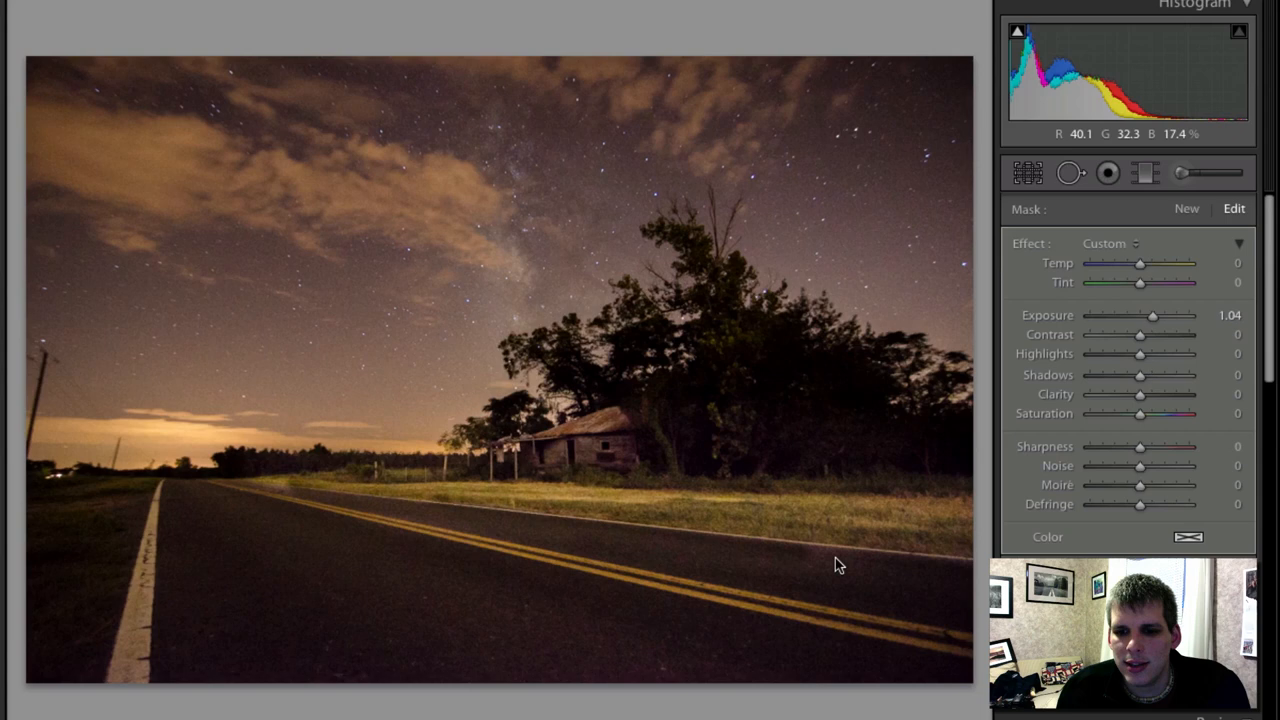
pyautogui.moveTo(1152, 316); pyautogui.dragTo(1162, 316)
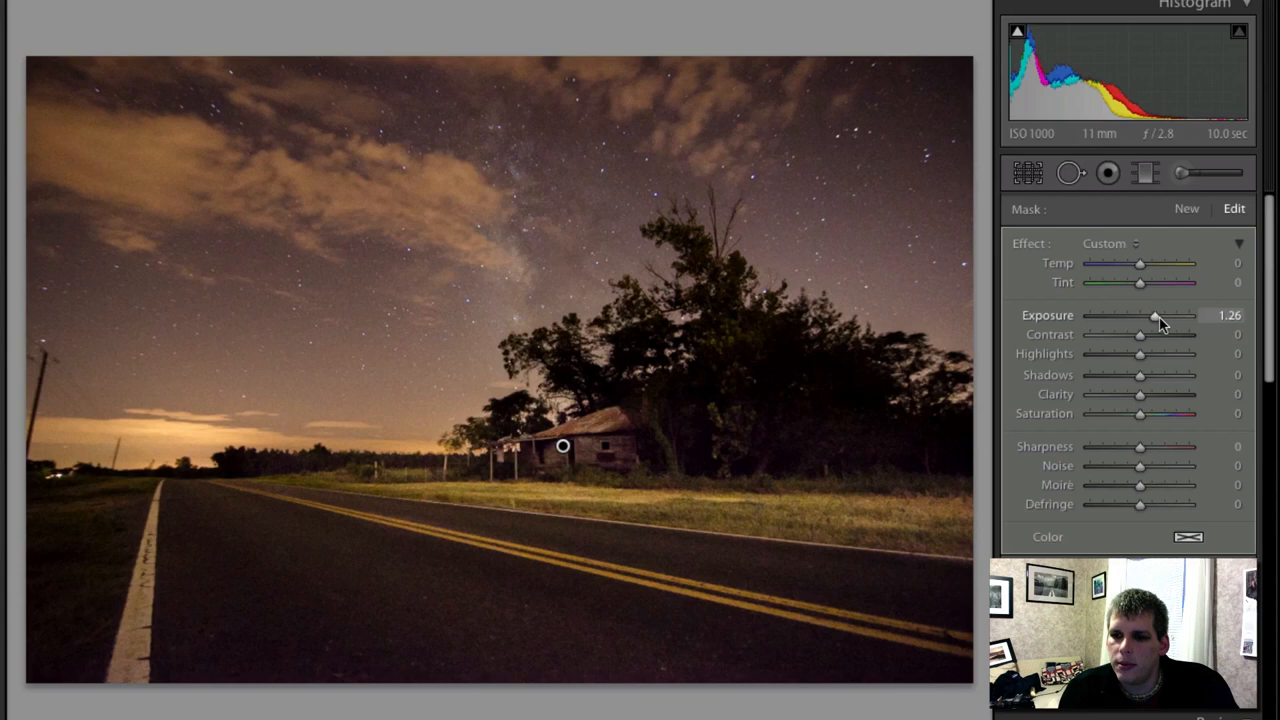
pyautogui.moveTo(1140, 336); pyautogui.dragTo(1150, 336)
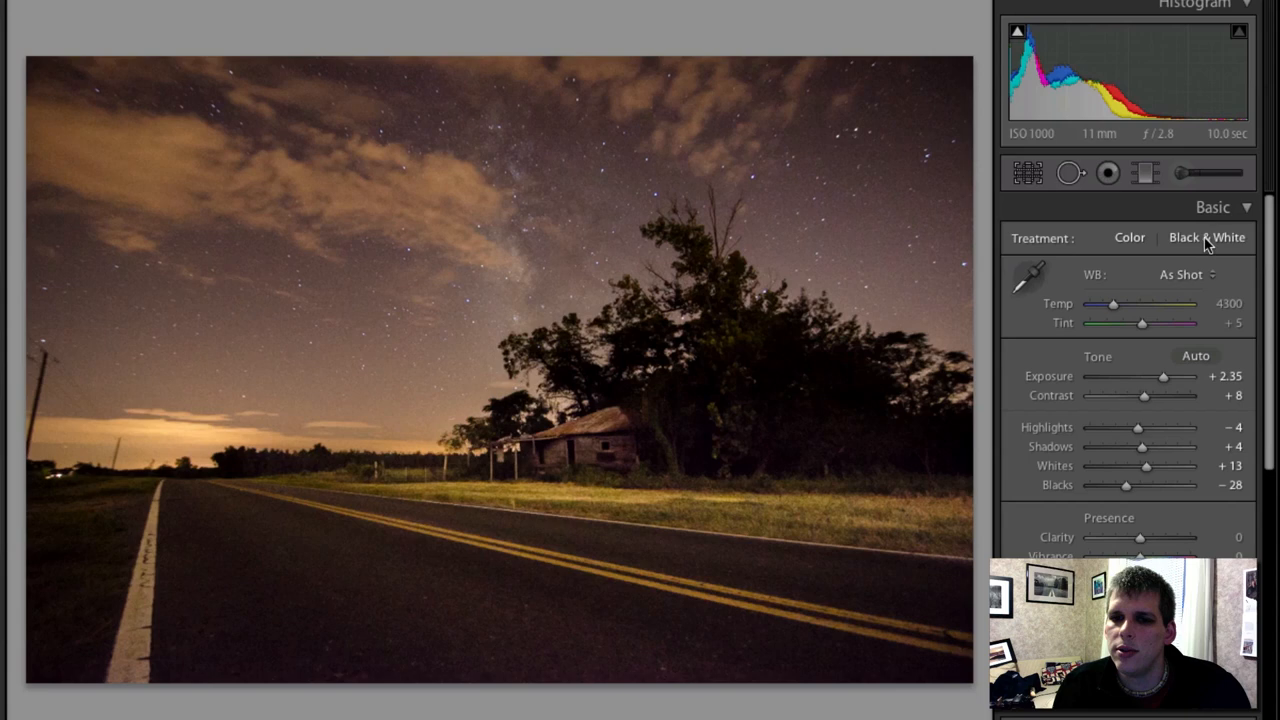
# Switch Treatment to Black & White and raise Contrast to about +25
pyautogui.click(1208, 236)
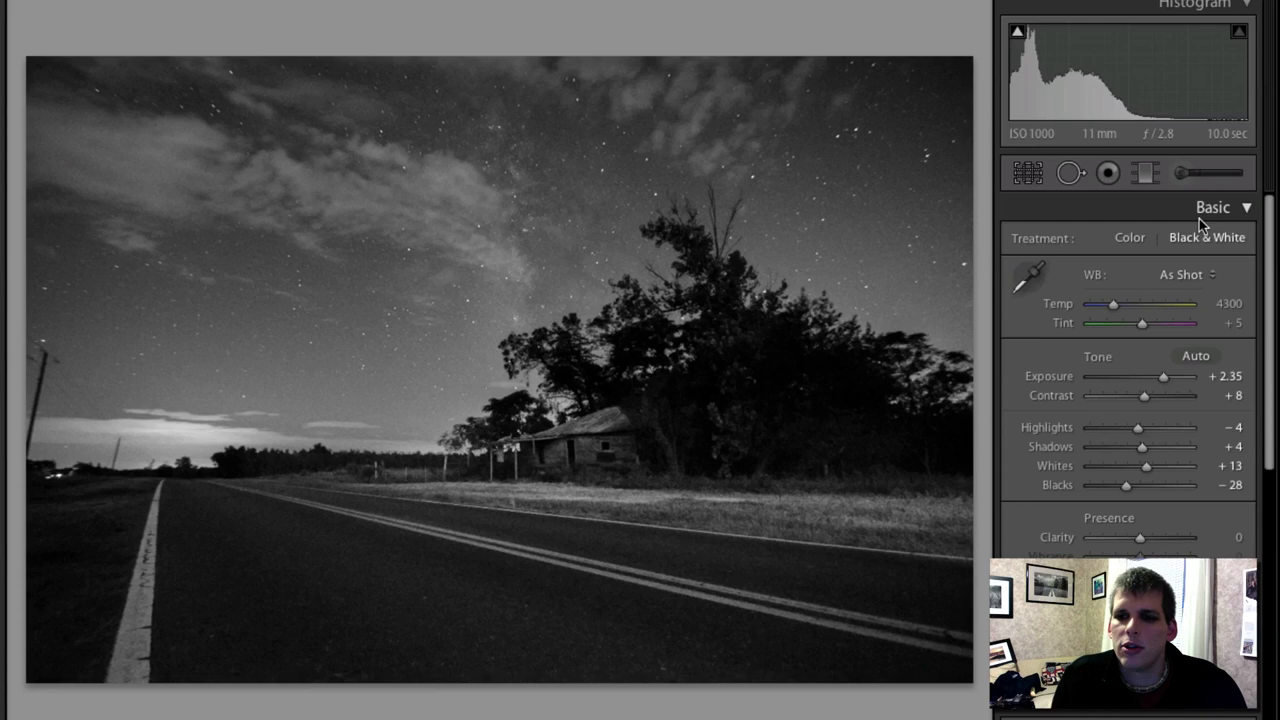
pyautogui.click(1028, 172)
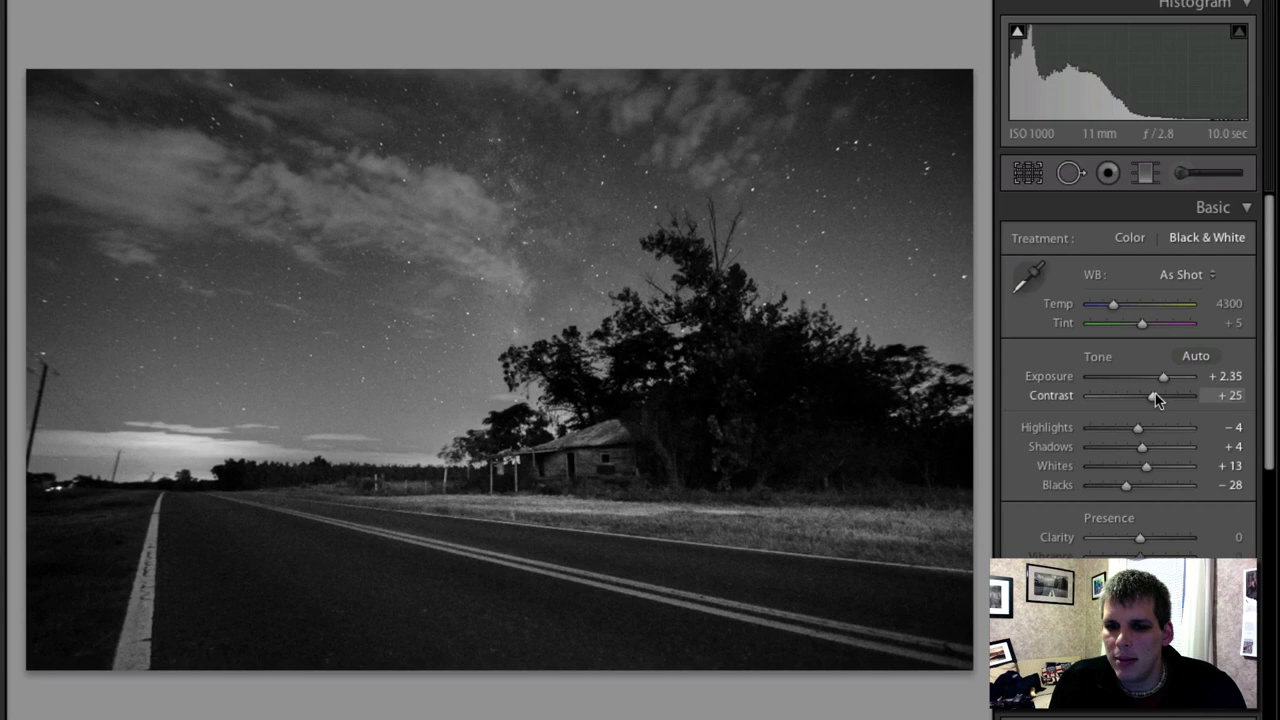
# Set Exposure +2.60, Contrast +27, Shadows +15 and Clarity +8 on the black-and-white photo
pyautogui.moveTo(1164, 376); pyautogui.dragTo(1168, 376)
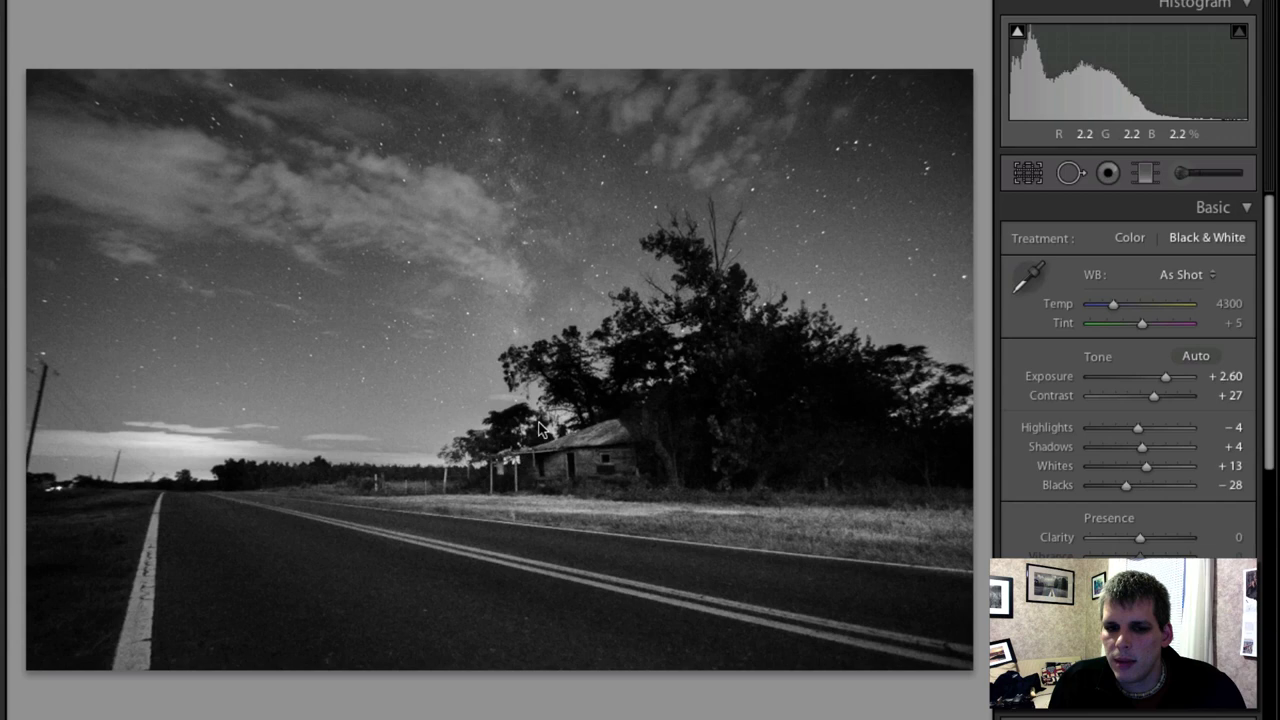
pyautogui.moveTo(1138, 448); pyautogui.dragTo(1150, 448)
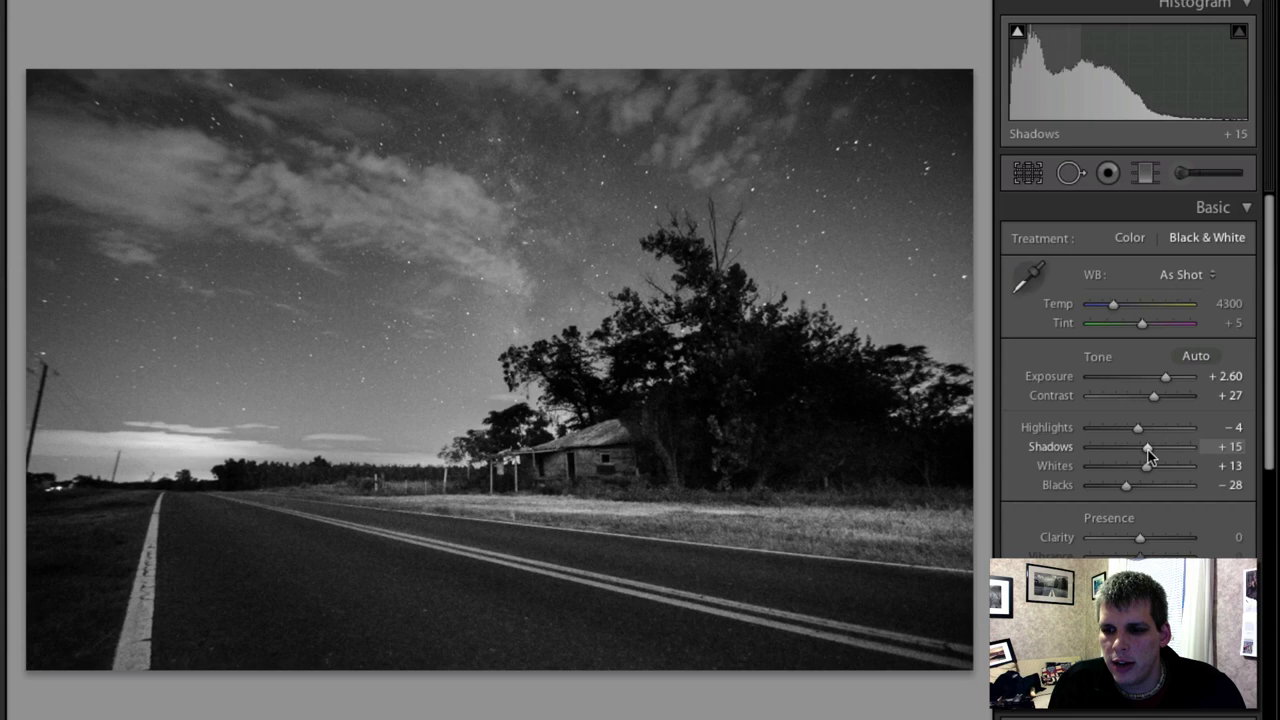
pyautogui.moveTo(1140, 536); pyautogui.dragTo(1144, 536)
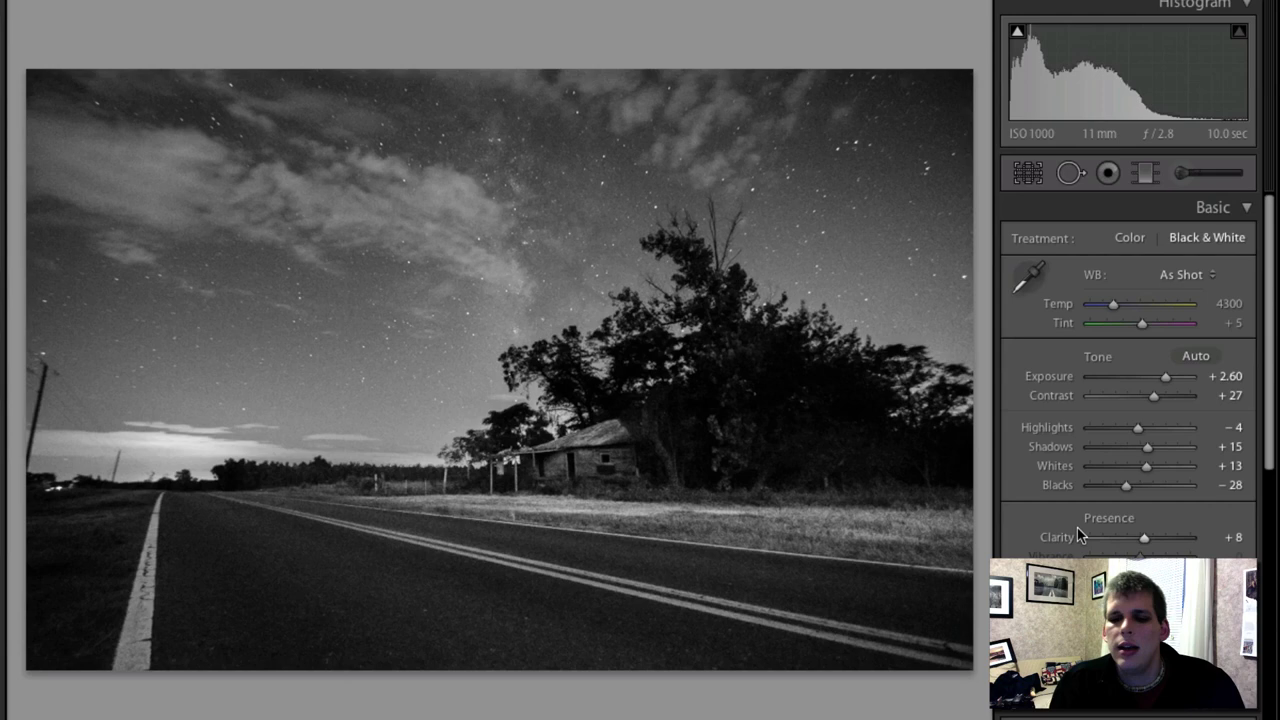